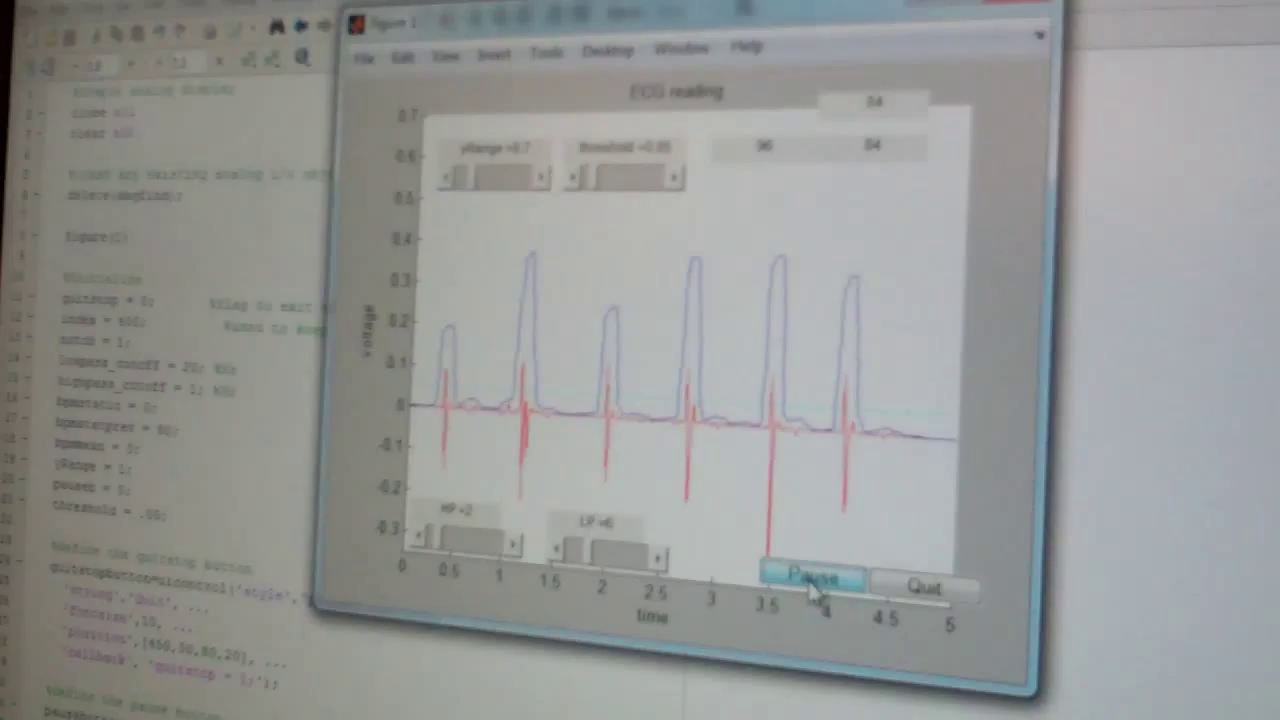
click(810, 580)
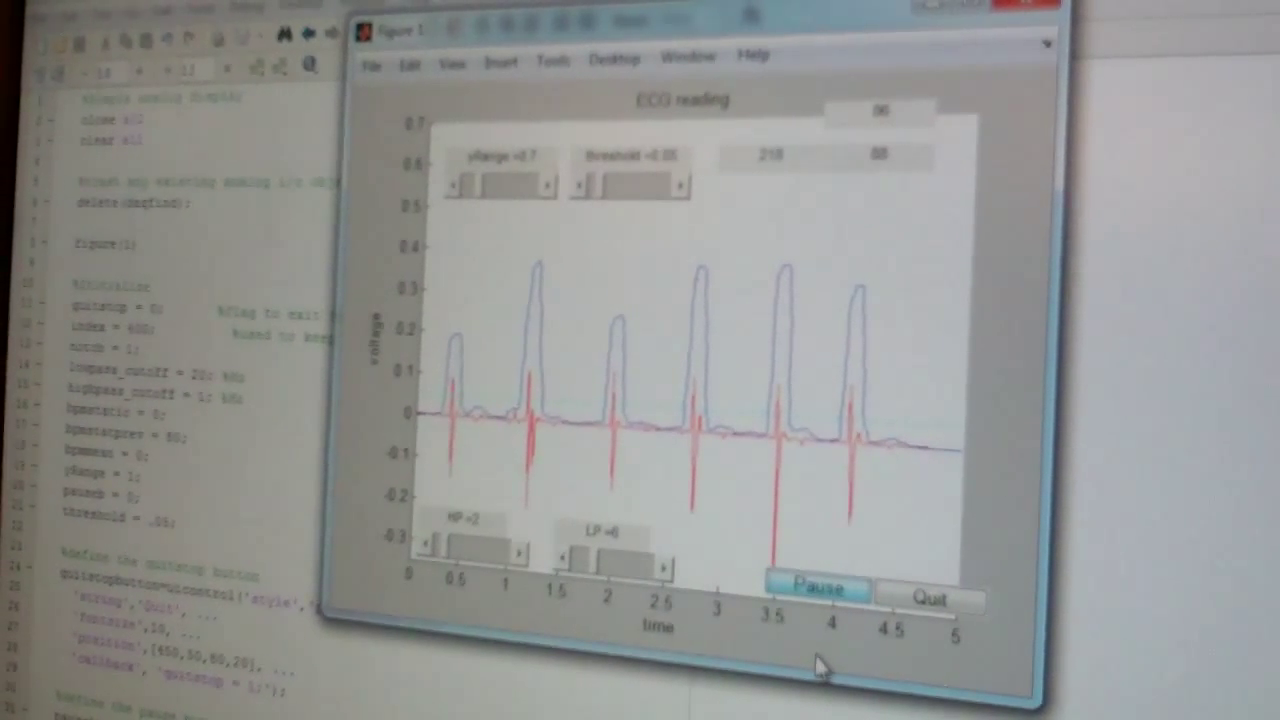